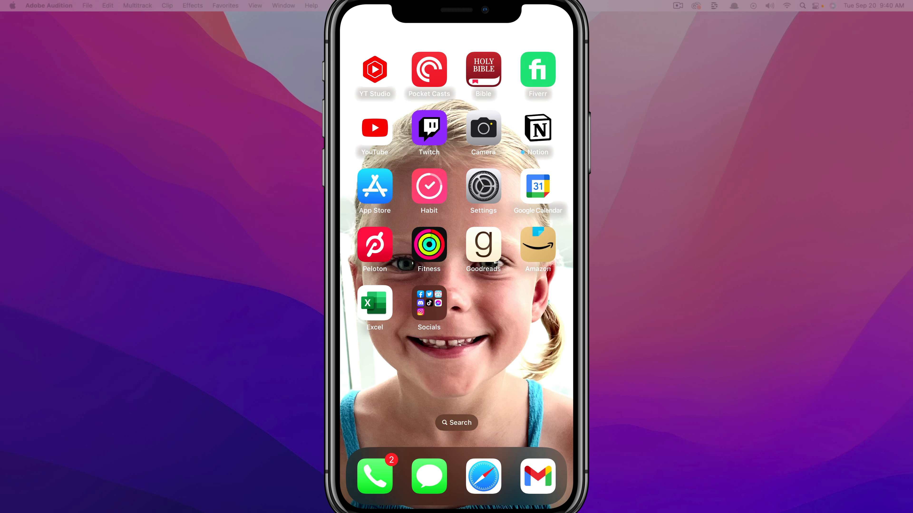
Launch Settings from the home screen and scroll down the main list
{"action": "left_click", "coordinate": [483, 186]}
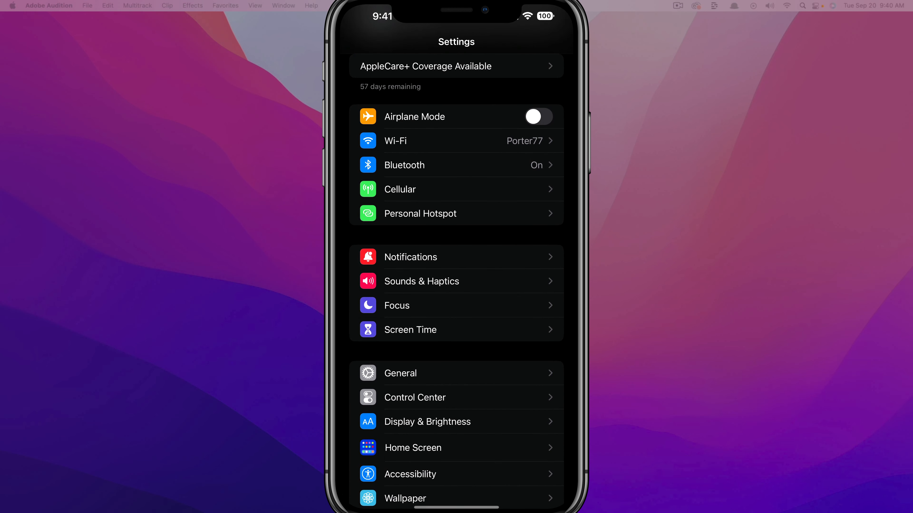
{"action": "scroll", "scroll_direction": "down", "scroll_amount": 3}
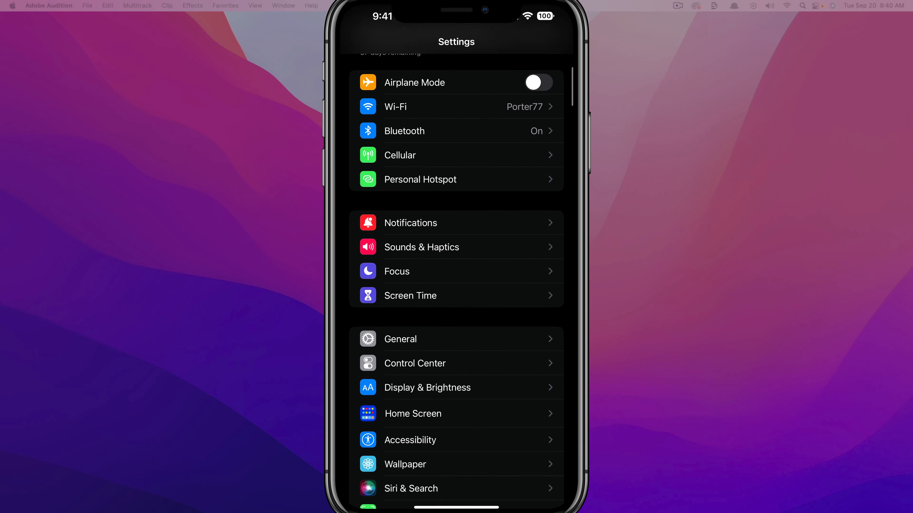
{"action": "scroll", "scroll_direction": "down", "scroll_amount": 3}
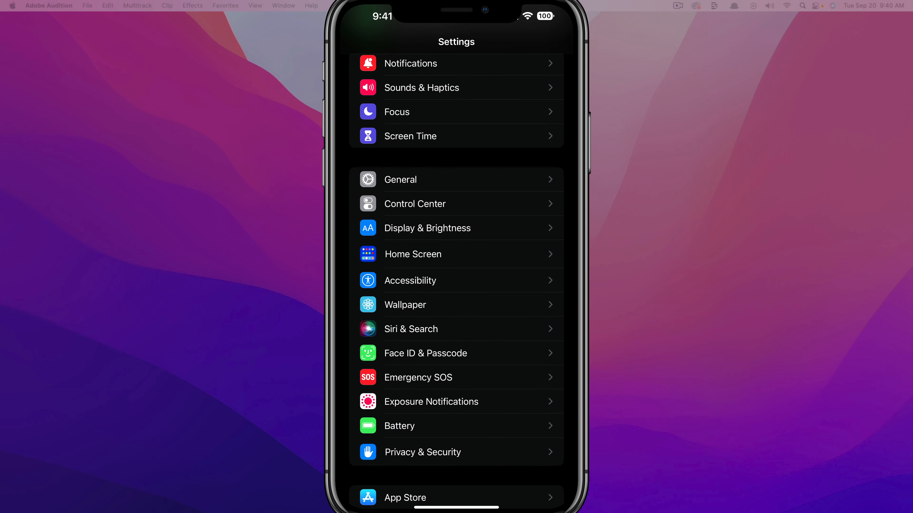
Go into Accessibility, scroll to Hearing and reach Live Captions (Beta)
{"action": "left_click", "coordinate": [410, 279]}
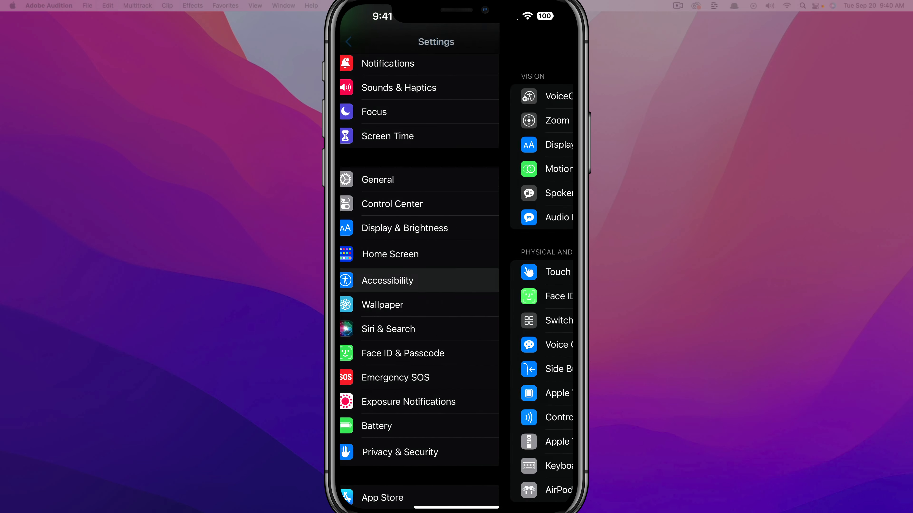
{"action": "left_click", "coordinate": [387, 280]}
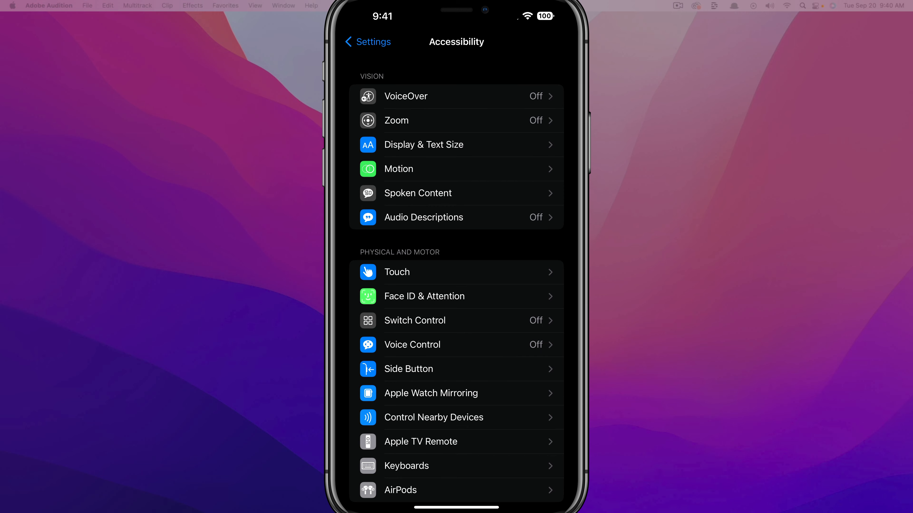
{"action": "scroll", "scroll_direction": "down", "scroll_amount": 3}
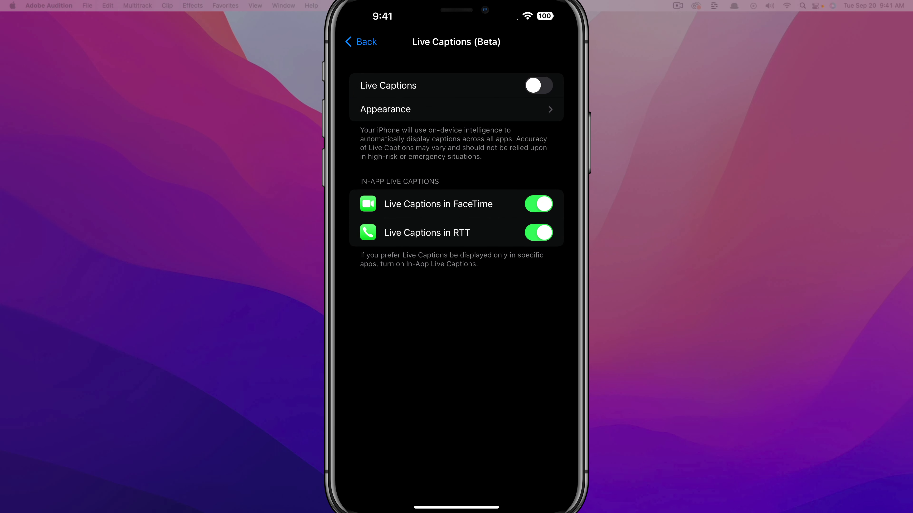
Switch the Live Captions toggle on
{"action": "left_click", "coordinate": [537, 85]}
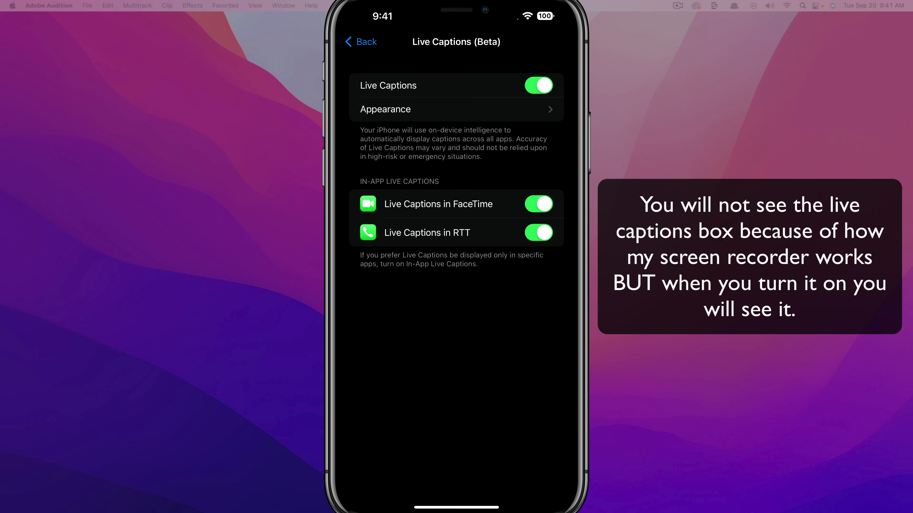
In Appearance, set the Live Captions button's idle opacity to about 49%
{"action": "left_click", "coordinate": [456, 109]}
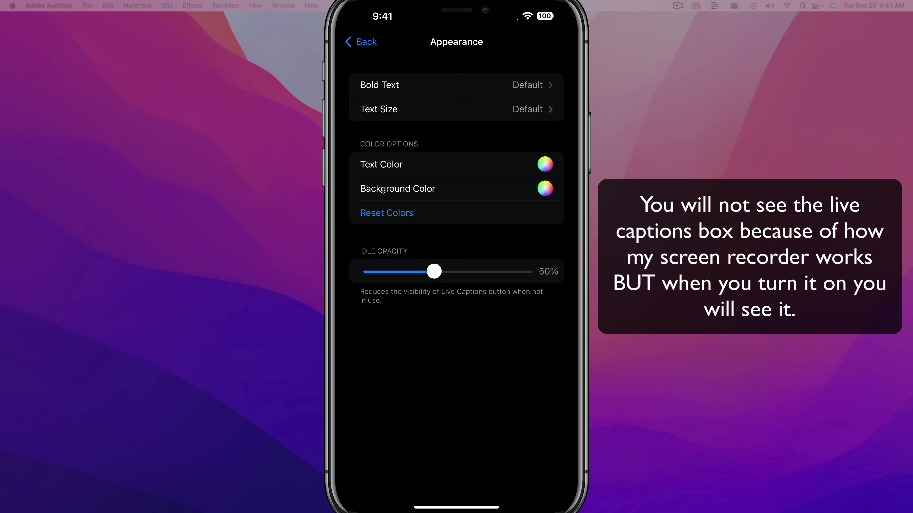
{"action": "left_click_drag", "start_coordinate": [433, 271], "coordinate": [388, 272]}
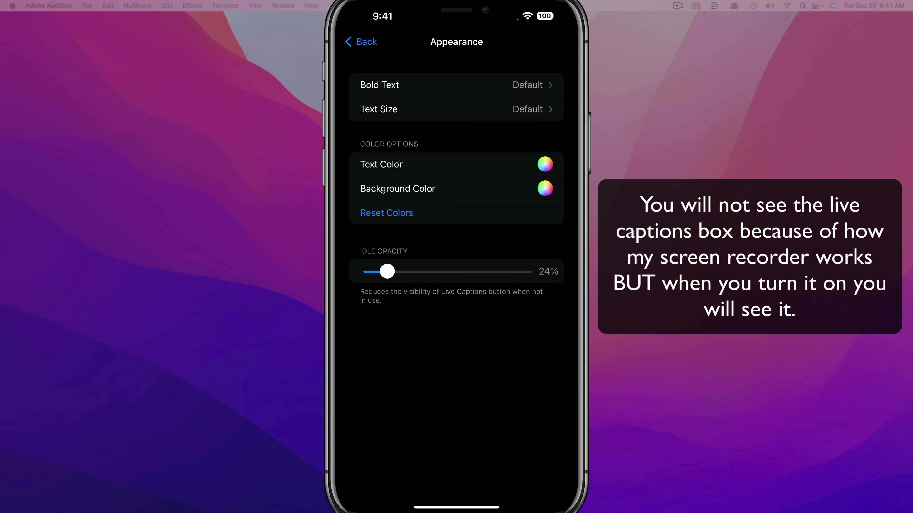
{"action": "left_click_drag", "start_coordinate": [389, 272], "coordinate": [431, 272]}
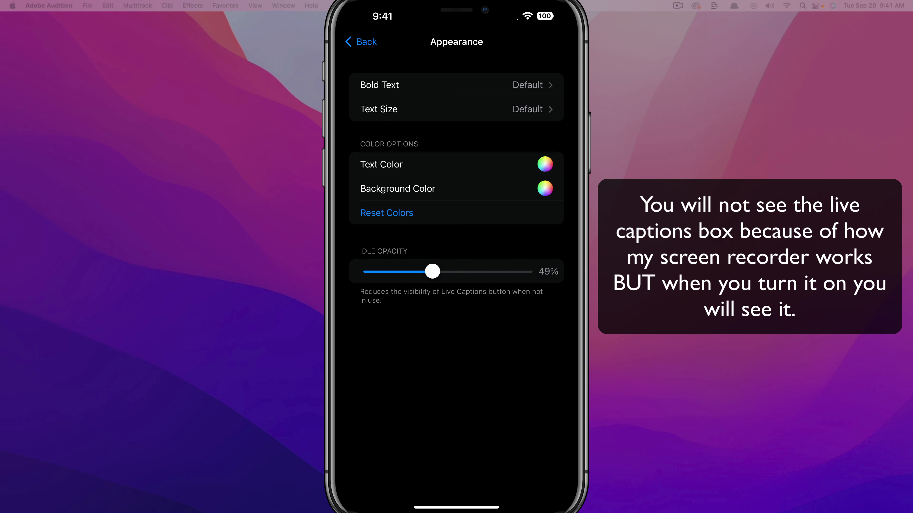
{"action": "left_click_drag", "start_coordinate": [431, 271], "coordinate": [437, 272]}
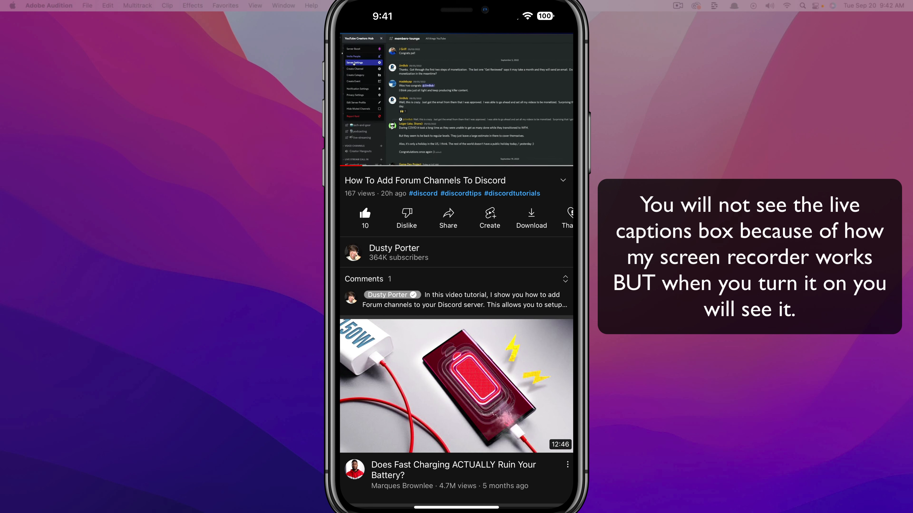
Play the 'How To Add Forum Channels To Discord' video in YouTube
{"action": "left_click", "coordinate": [355, 62]}
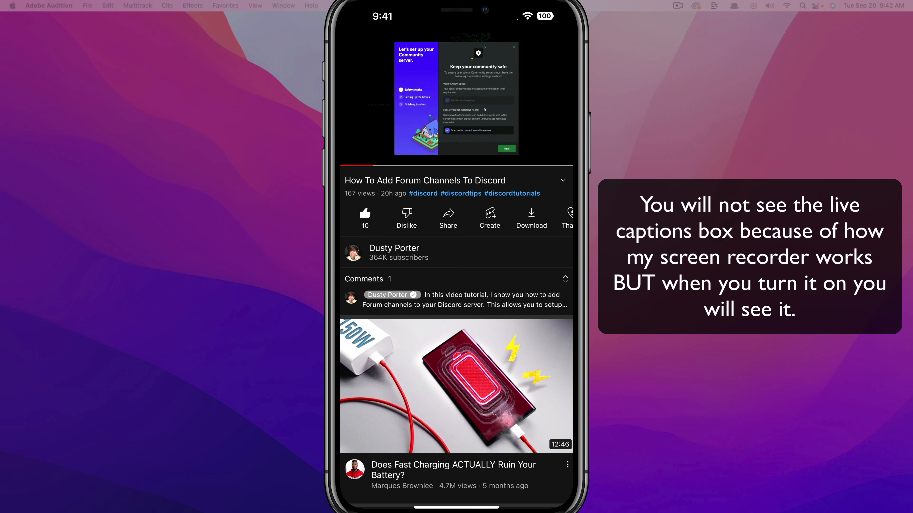
{"action": "left_click", "coordinate": [506, 148]}
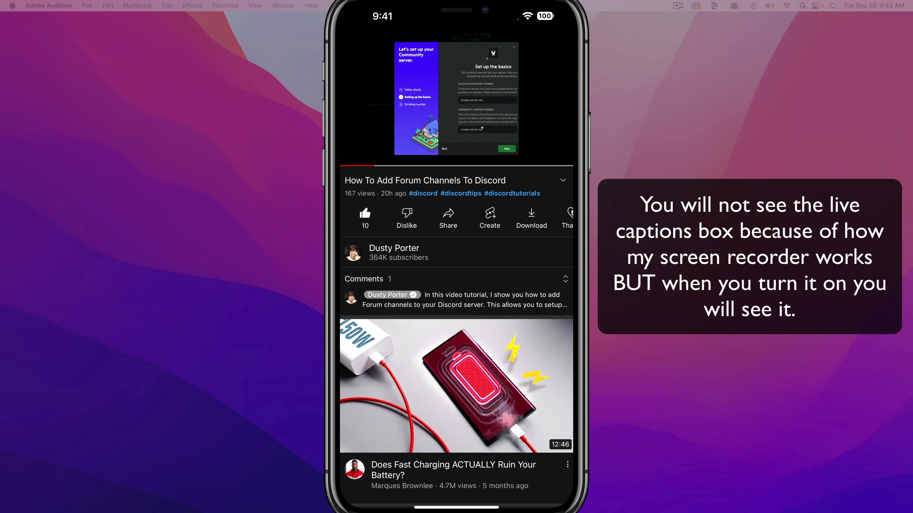